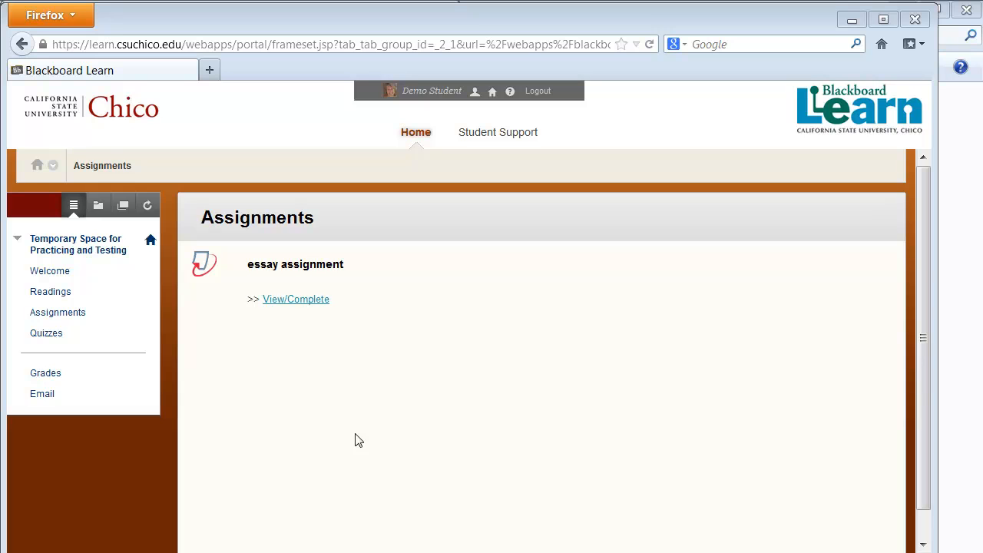
{"action": "mouse_move", "coordinate": [324, 366]}
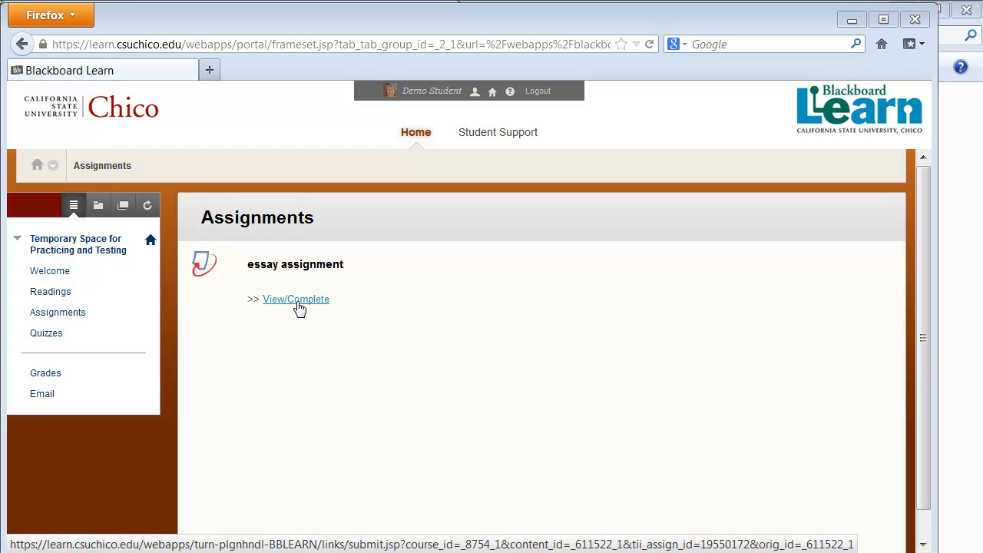
Step: Begin the essay assignment submission as a single file upload titled 'sample paper'
{"action": "left_click", "coordinate": [295, 298]}
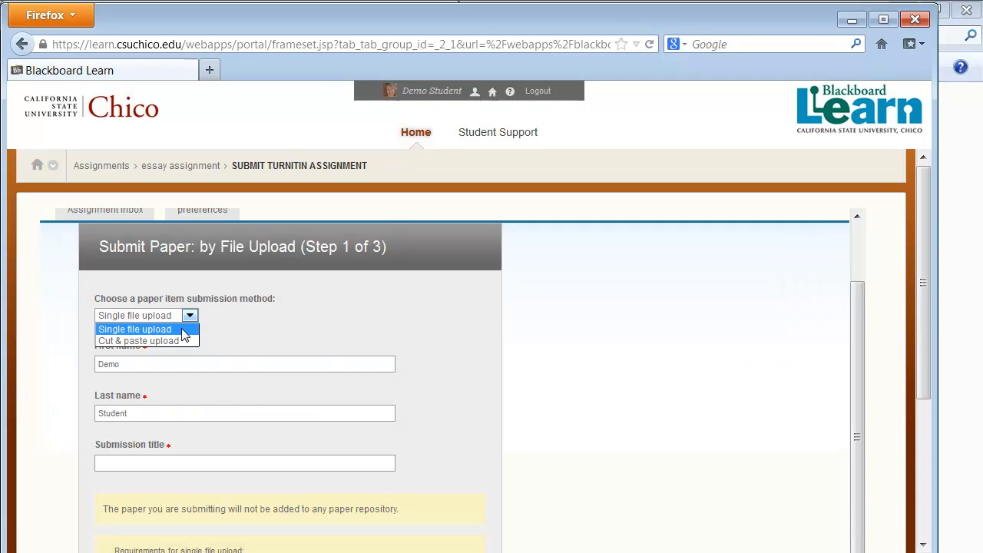
{"action": "mouse_move", "coordinate": [138, 341]}
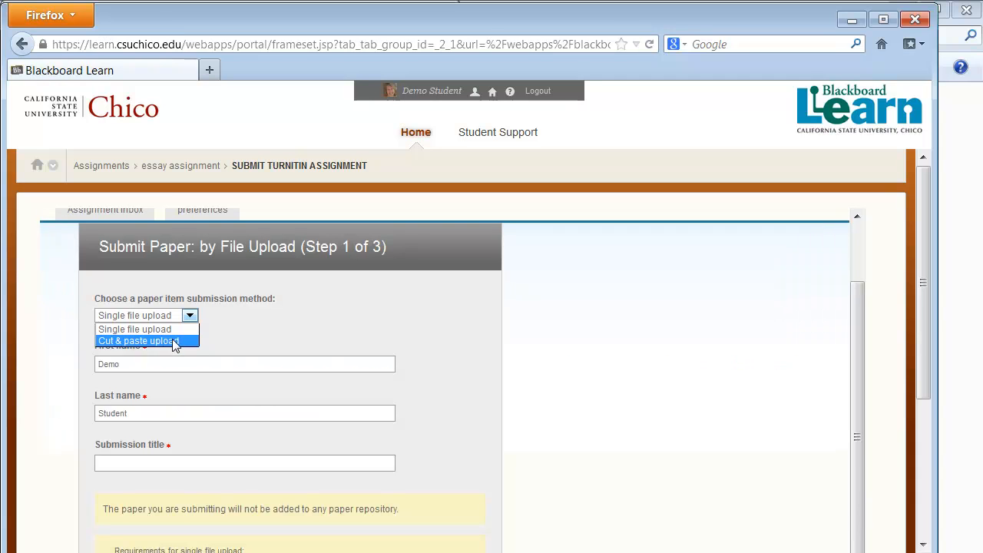
{"action": "mouse_move", "coordinate": [135, 329]}
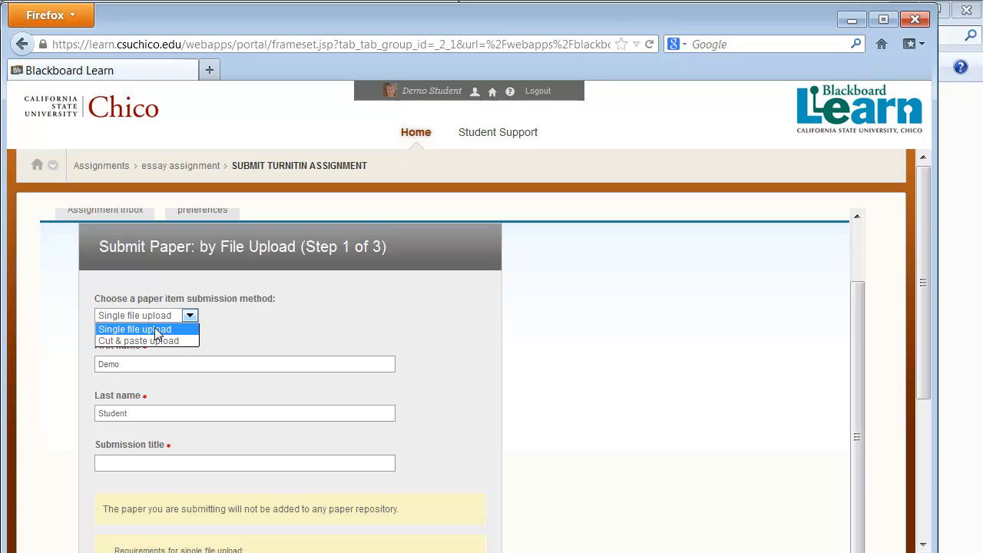
{"action": "left_click", "coordinate": [135, 329]}
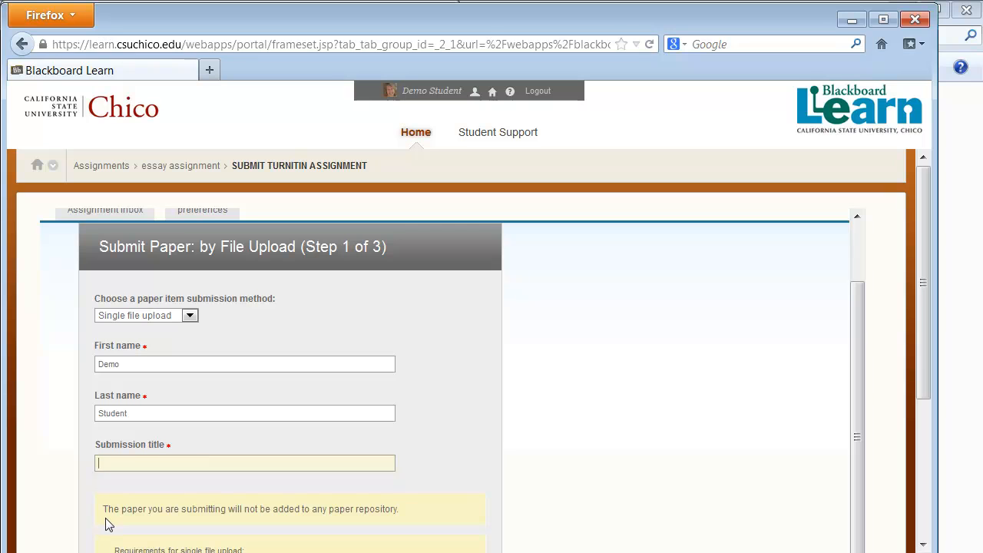
{"action": "type", "text": "sample pape"}
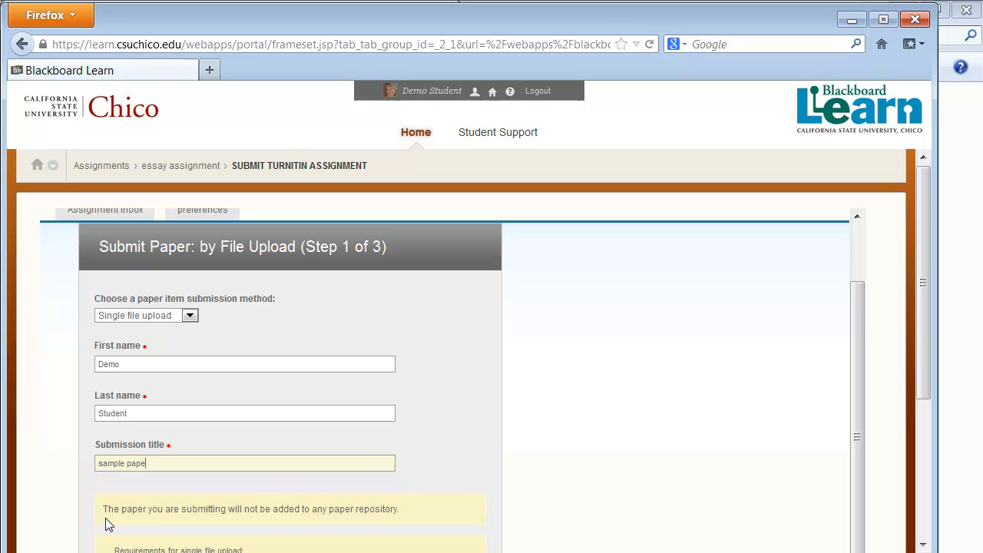
{"action": "scroll", "scroll_direction": "down", "scroll_amount": 3}
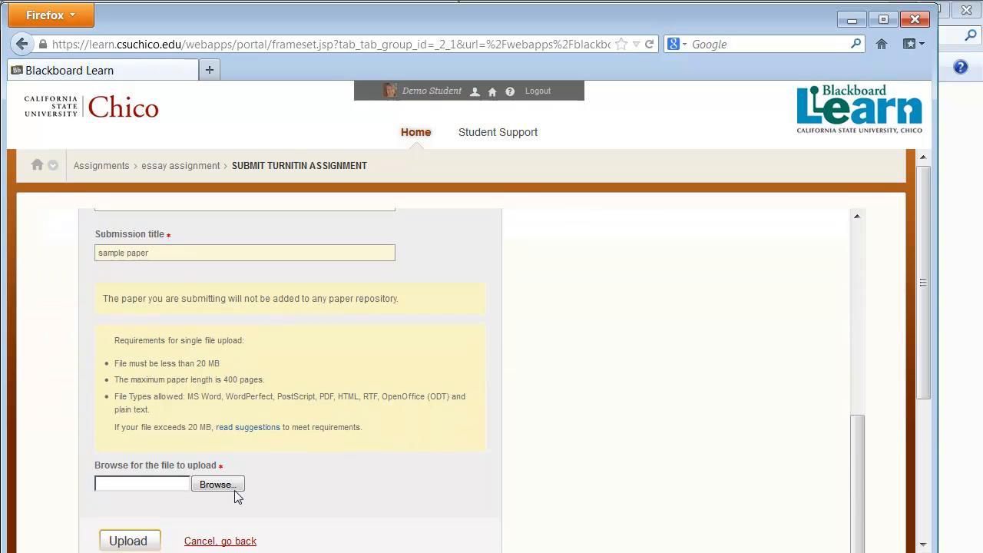
Step: Attach the paper file and upload it to reach the Turnitin paper preview
{"action": "left_click", "coordinate": [218, 484]}
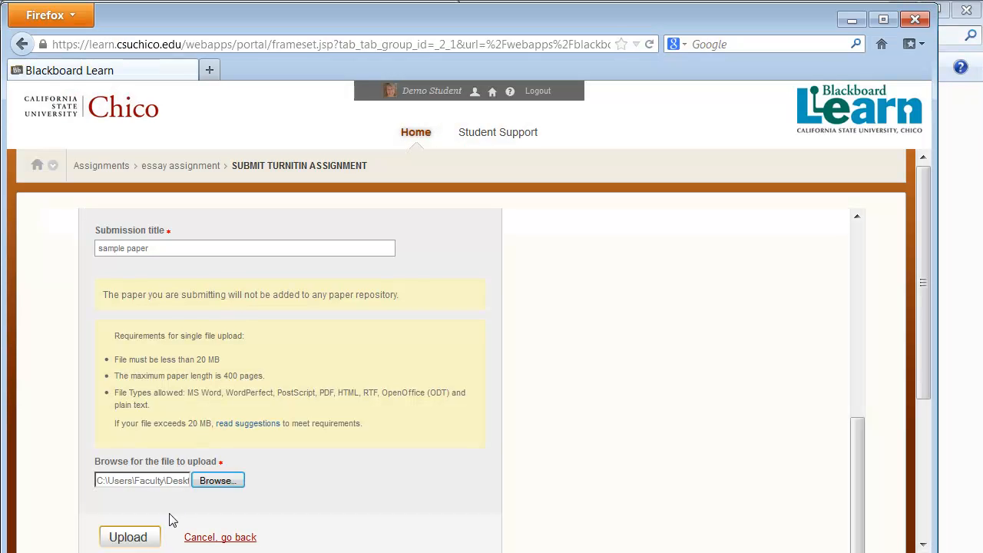
{"action": "left_click", "coordinate": [129, 538]}
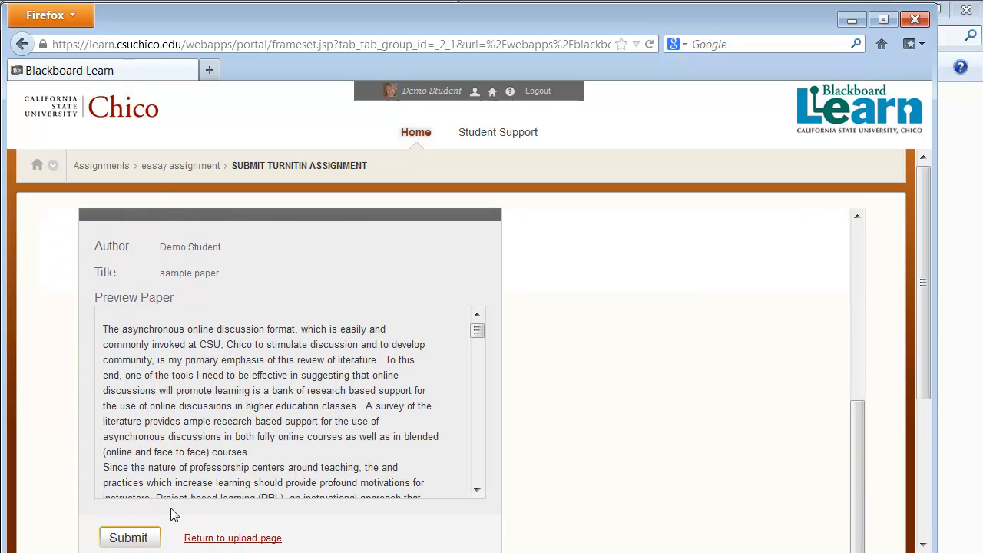
{"action": "mouse_move", "coordinate": [141, 540]}
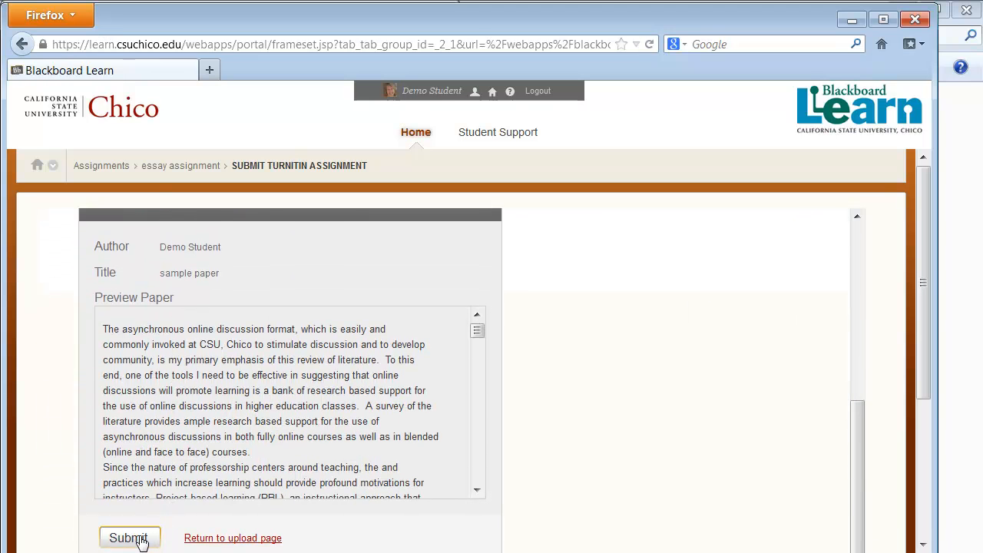
Step: Submit the previewed paper and get the digital receipt with its paper ID
{"action": "left_click", "coordinate": [129, 538]}
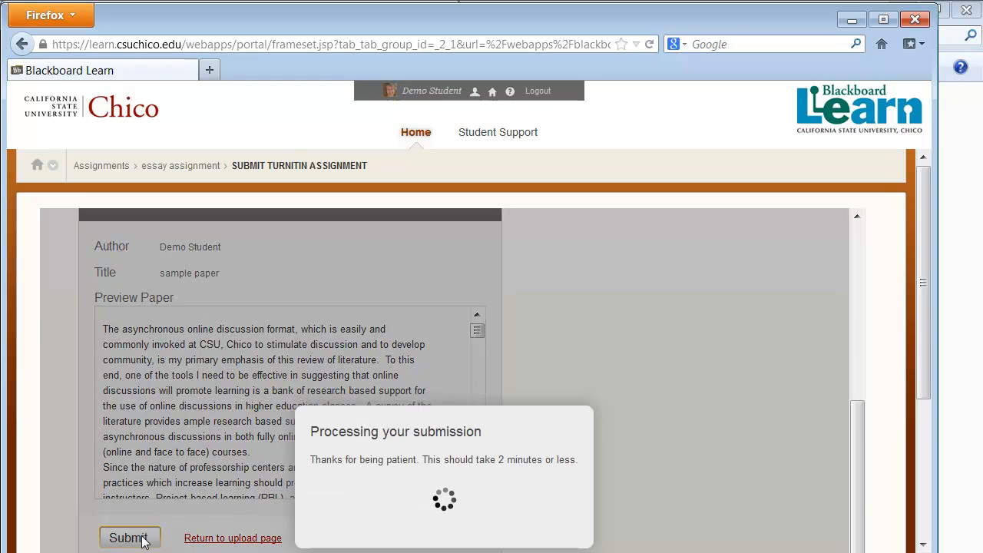
{"action": "left_click", "coordinate": [129, 538]}
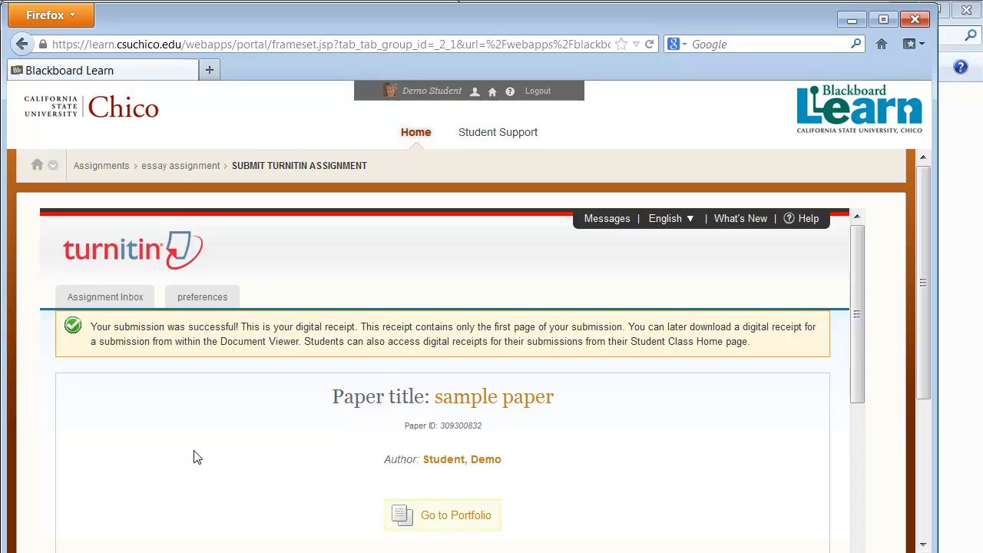
{"action": "mouse_move", "coordinate": [203, 458]}
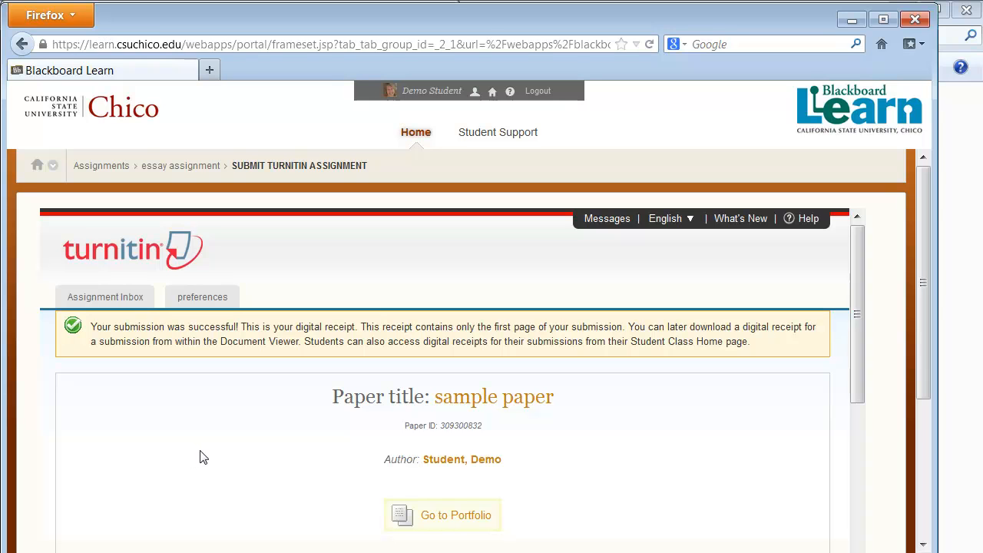
{"action": "mouse_move", "coordinate": [104, 298]}
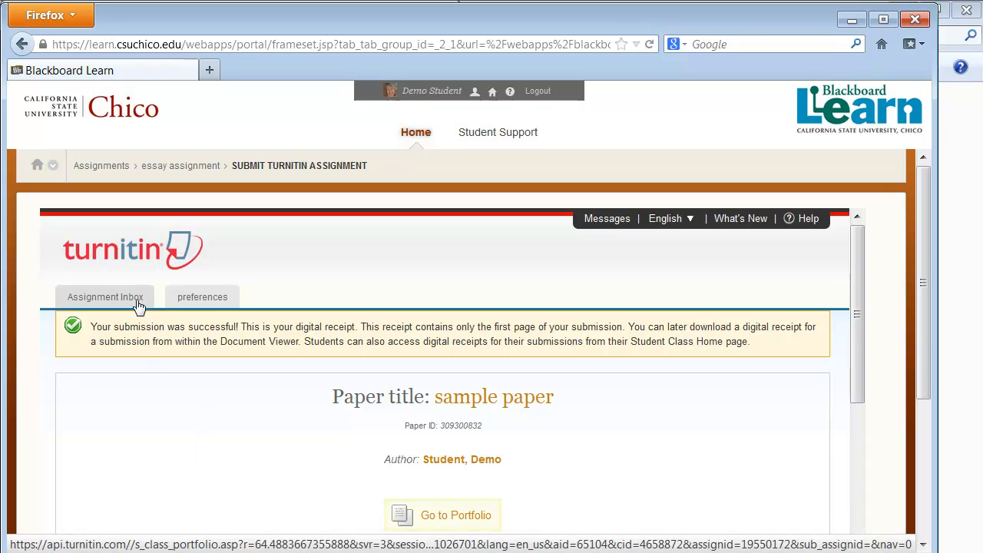
Step: Go to the Turnitin class assignment inbox listing the essay with its 9% score
{"action": "left_click", "coordinate": [105, 297]}
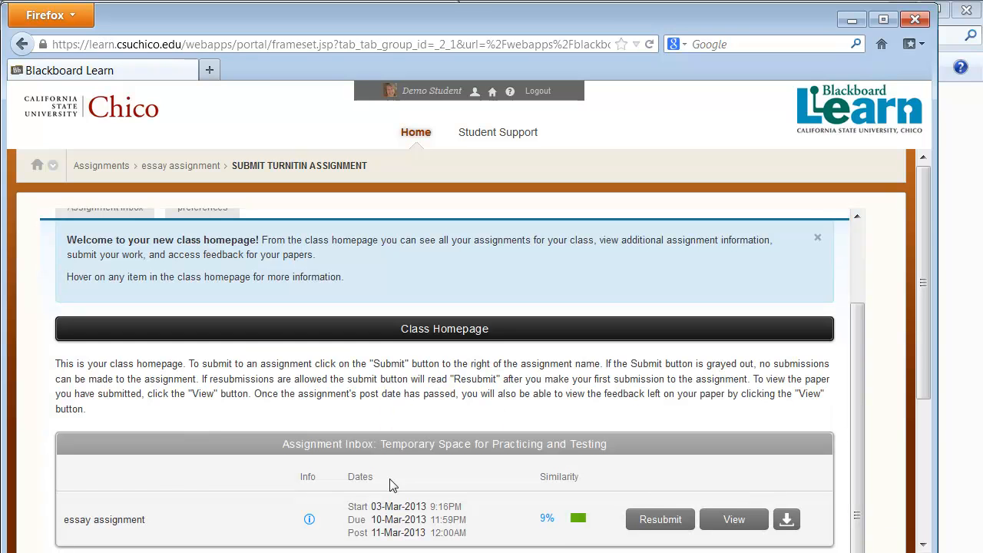
{"action": "mouse_move", "coordinate": [560, 538]}
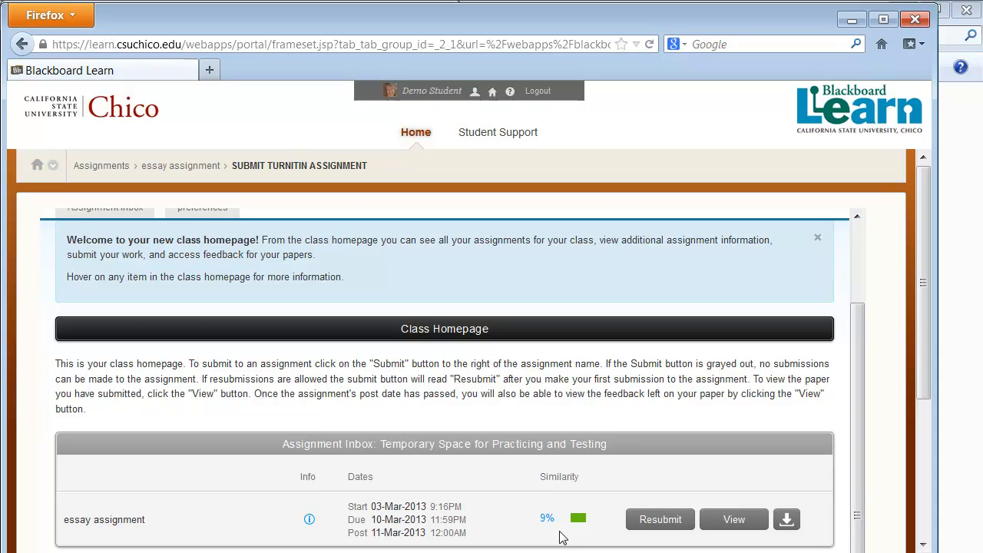
{"action": "mouse_move", "coordinate": [553, 535]}
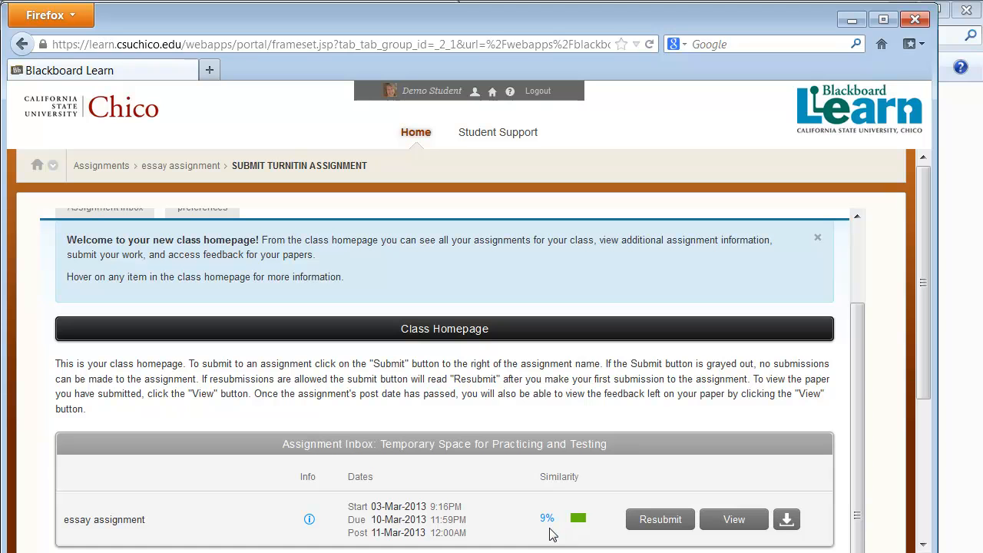
{"action": "mouse_move", "coordinate": [547, 519]}
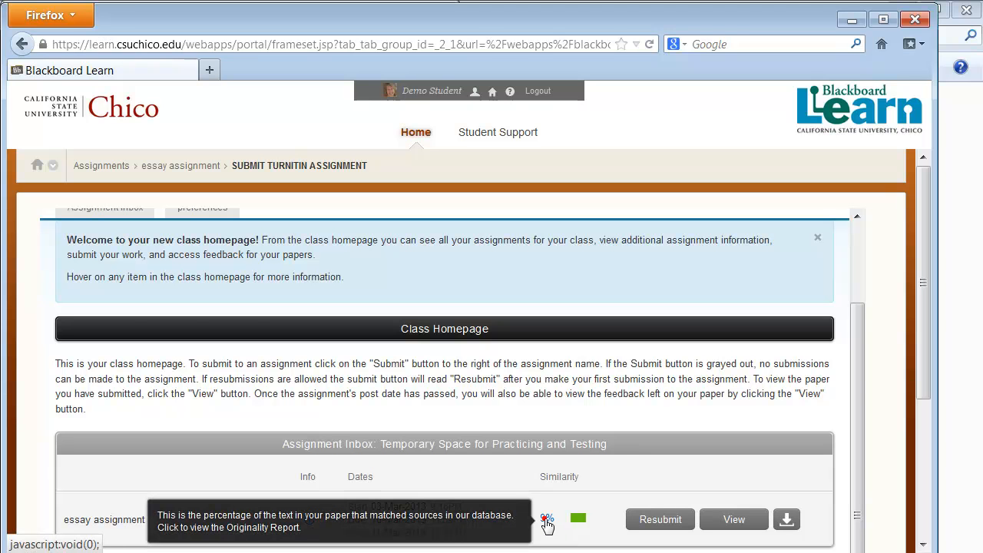
{"action": "left_click", "coordinate": [547, 519]}
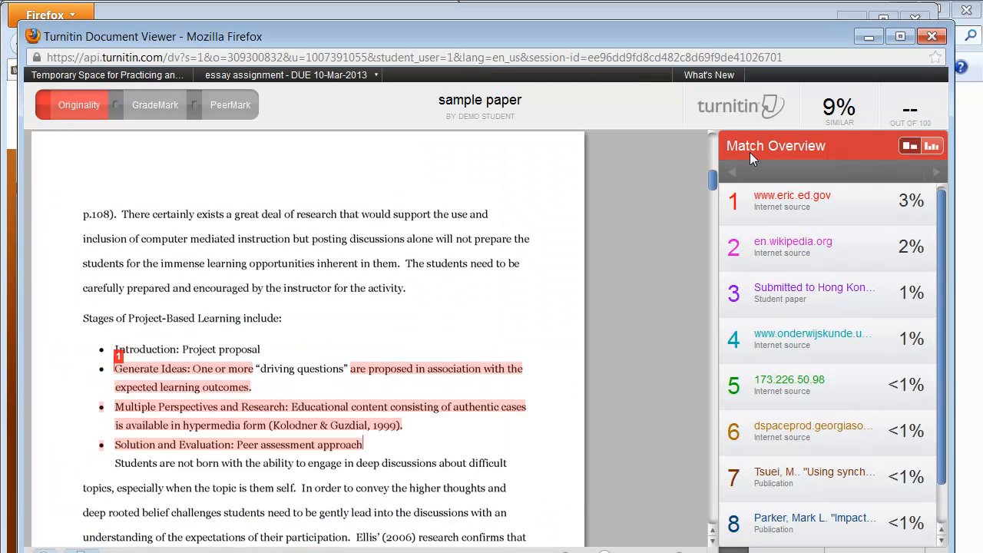
{"action": "mouse_move", "coordinate": [765, 161]}
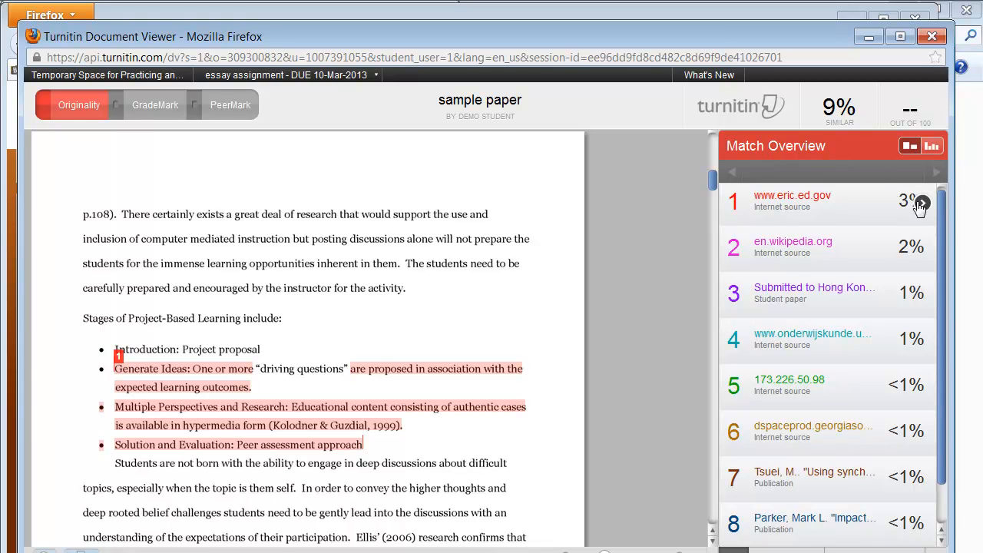
{"action": "left_click", "coordinate": [918, 203]}
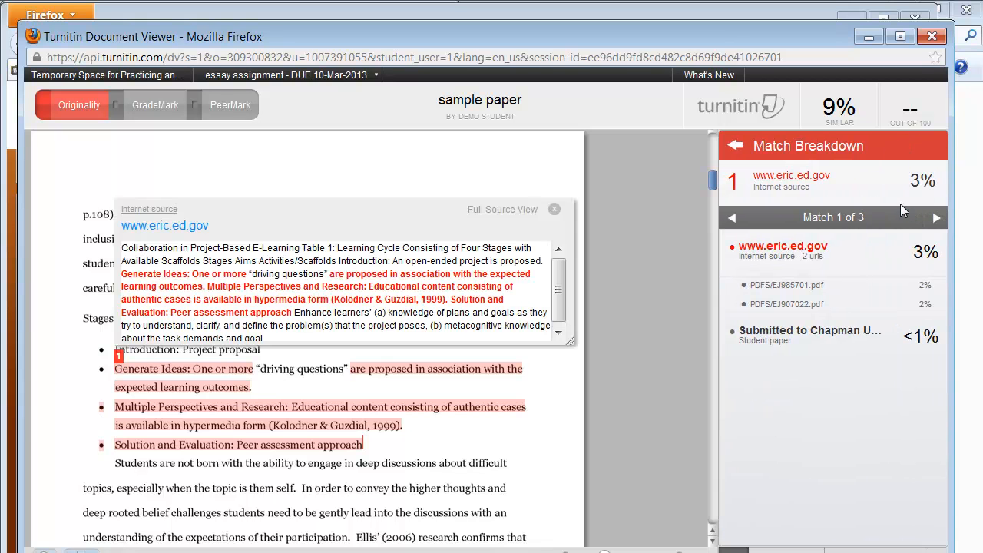